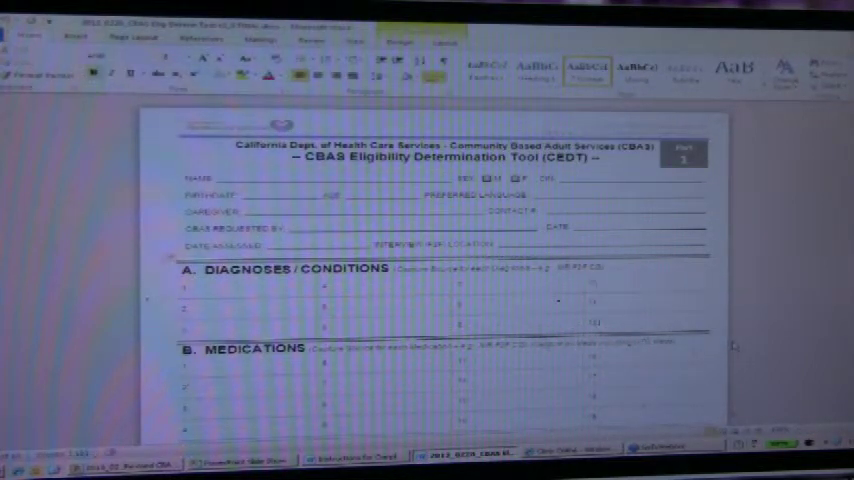
{"action": "scroll", "scroll_direction": "down", "scroll_amount": 3}
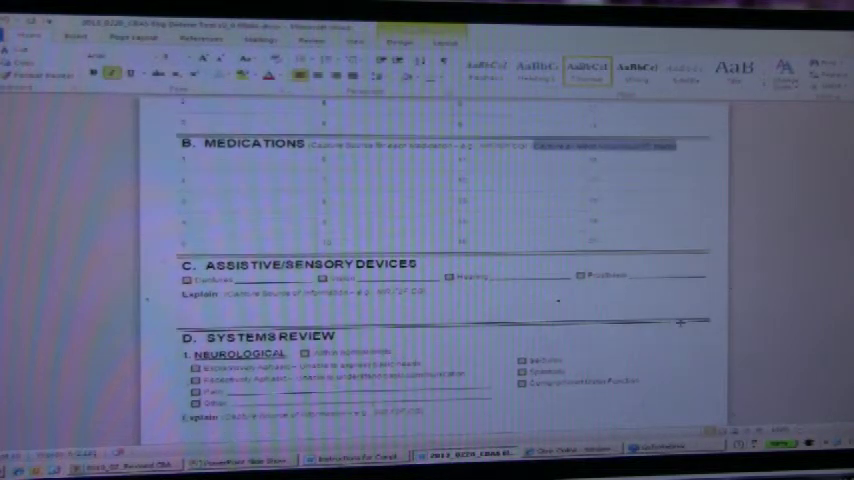
{"action": "scroll", "scroll_direction": "down", "scroll_amount": 3}
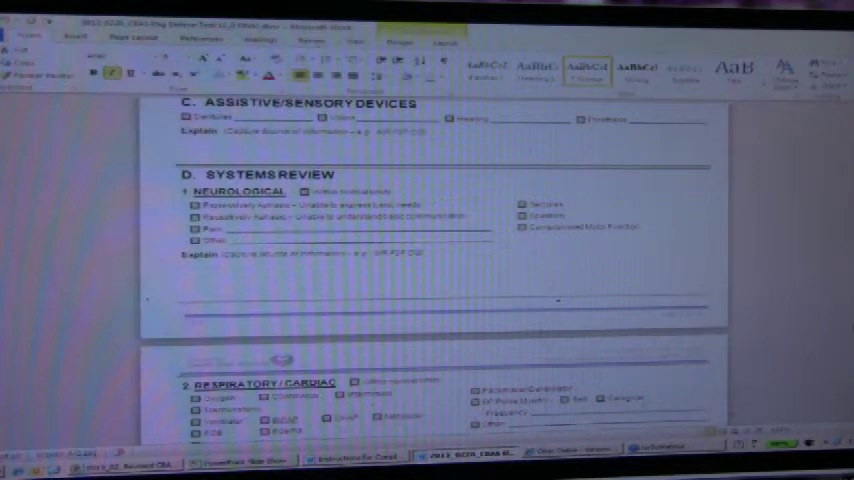
{"action": "scroll", "scroll_direction": "down", "scroll_amount": 3}
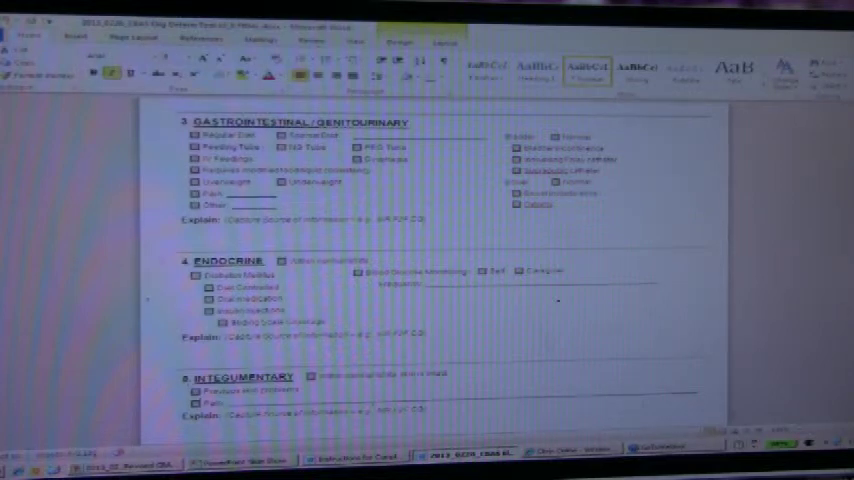
{"action": "scroll", "scroll_direction": "down", "scroll_amount": 3}
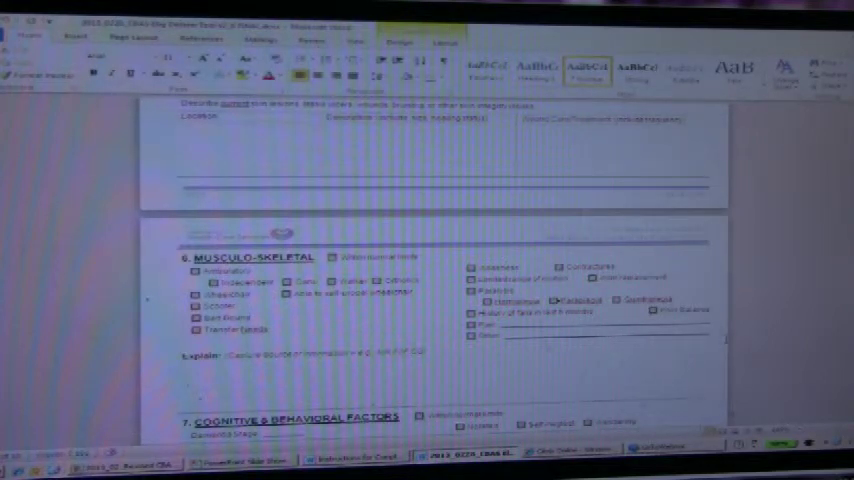
{"action": "scroll", "scroll_direction": "down", "scroll_amount": 3}
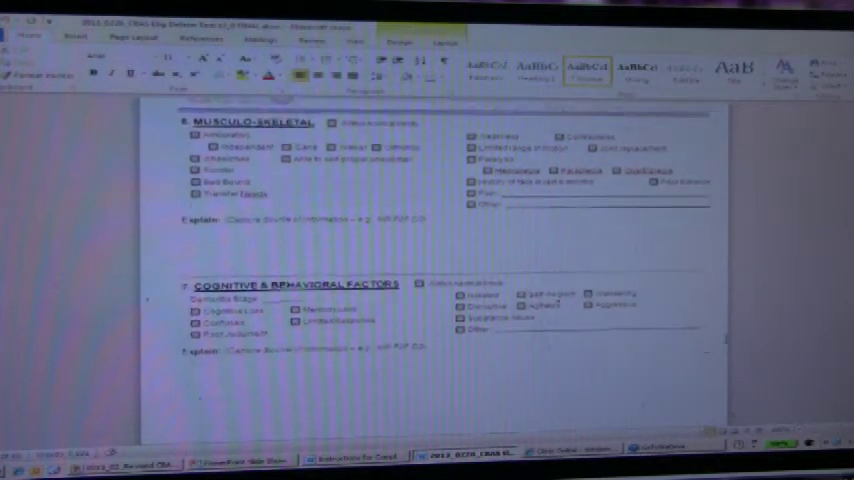
{"action": "scroll", "scroll_direction": "down", "scroll_amount": 3}
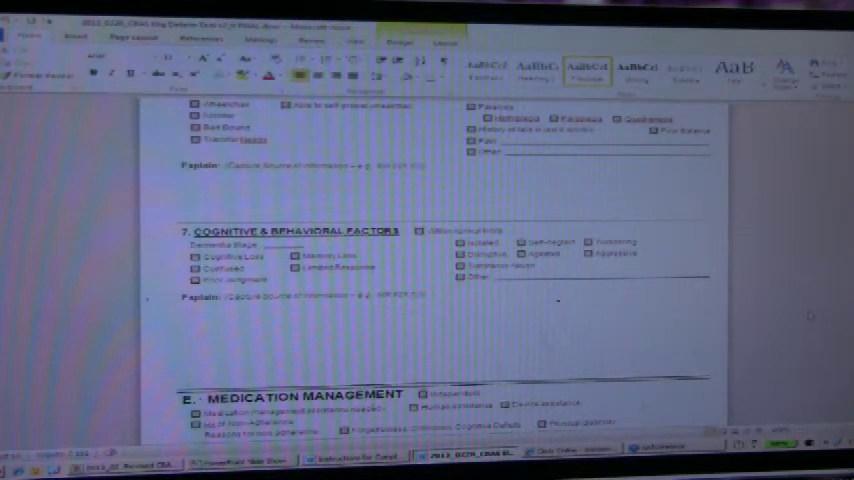
{"action": "scroll", "scroll_direction": "down", "scroll_amount": 3}
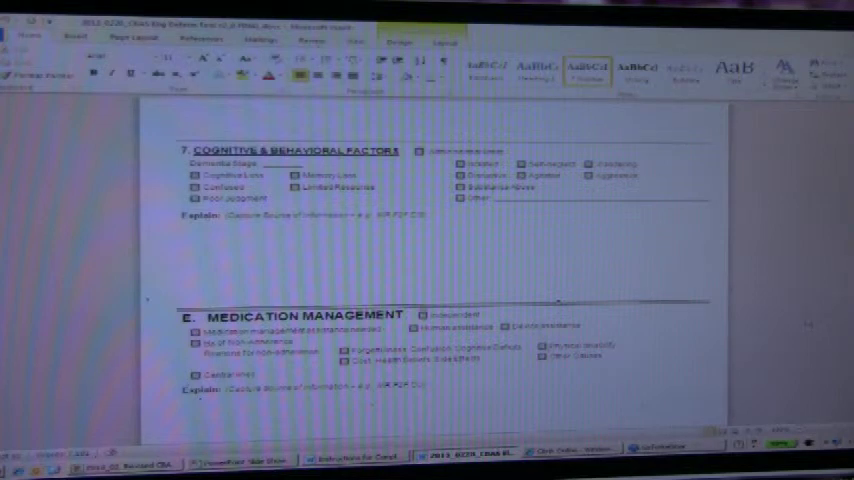
{"action": "scroll", "scroll_direction": "down", "scroll_amount": 3}
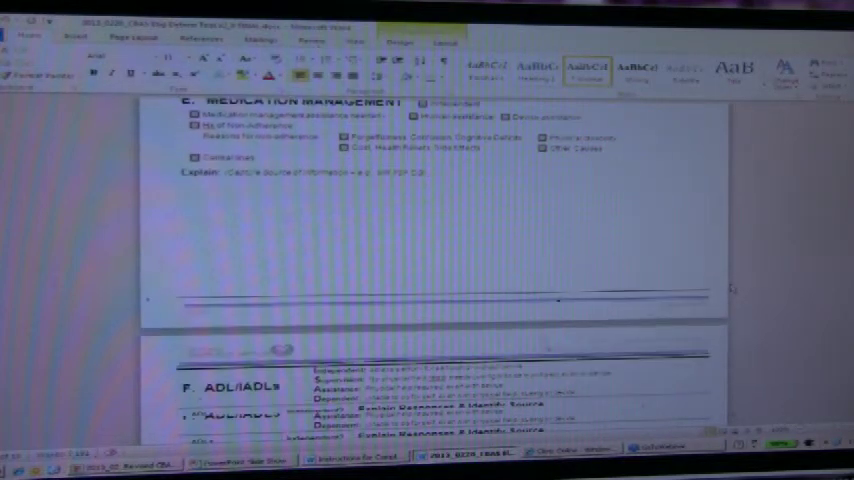
{"action": "scroll", "scroll_direction": "down", "scroll_amount": 3}
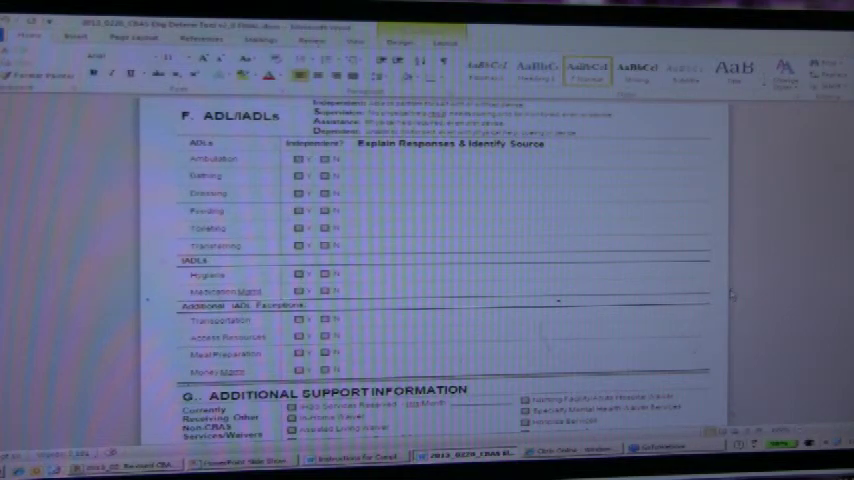
{"action": "scroll", "scroll_direction": "down", "scroll_amount": 3}
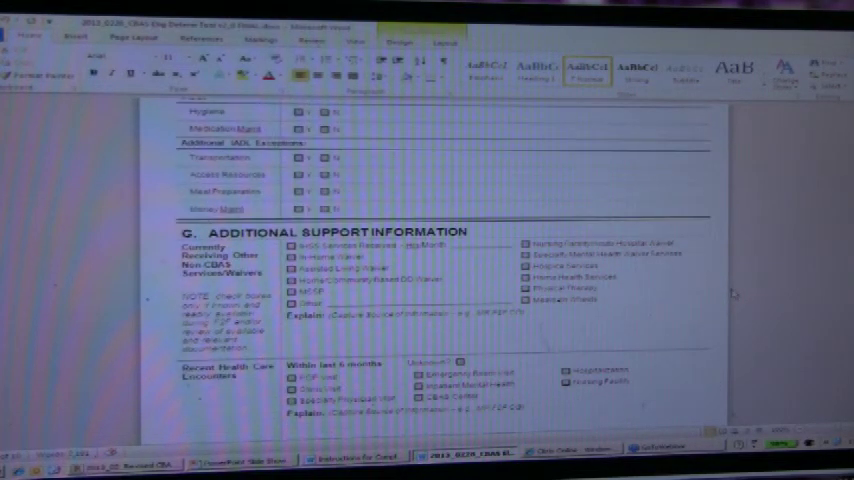